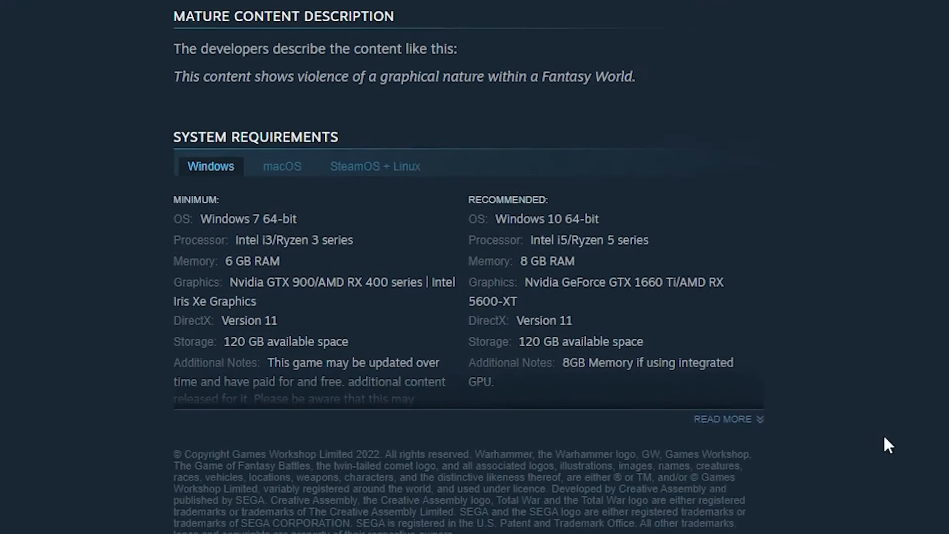
# - Open Valheim's Properties from the Steam Library and go to Local Files
pyautogui.click(728, 419)
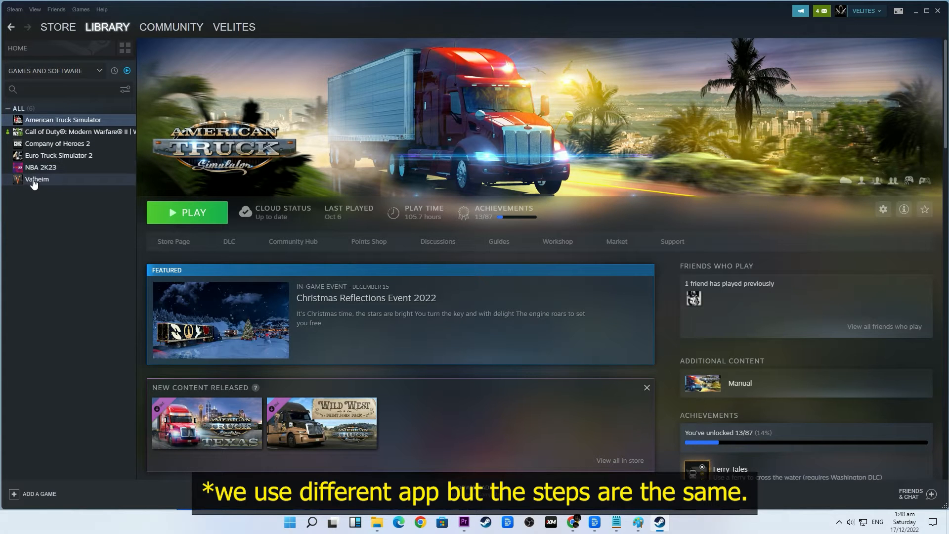
pyautogui.rightClick(36, 179)
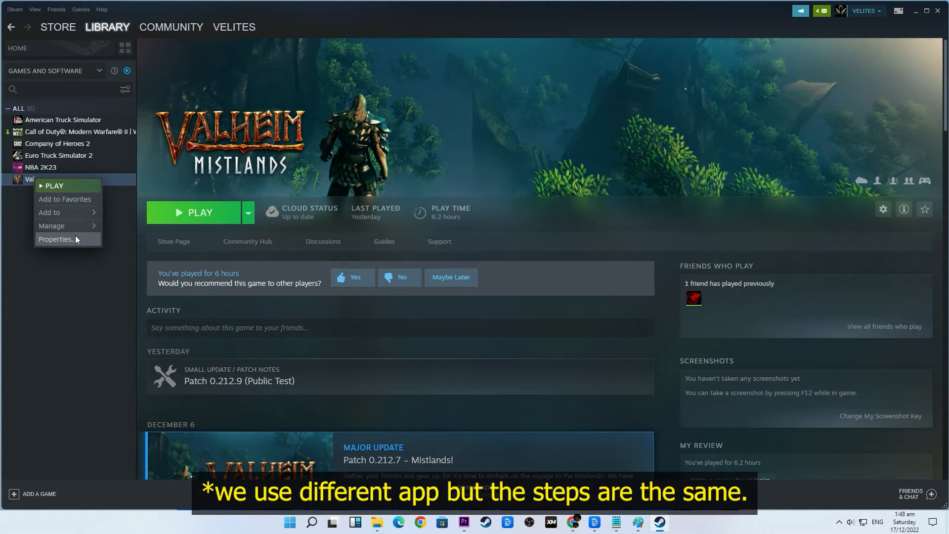
pyautogui.click(55, 241)
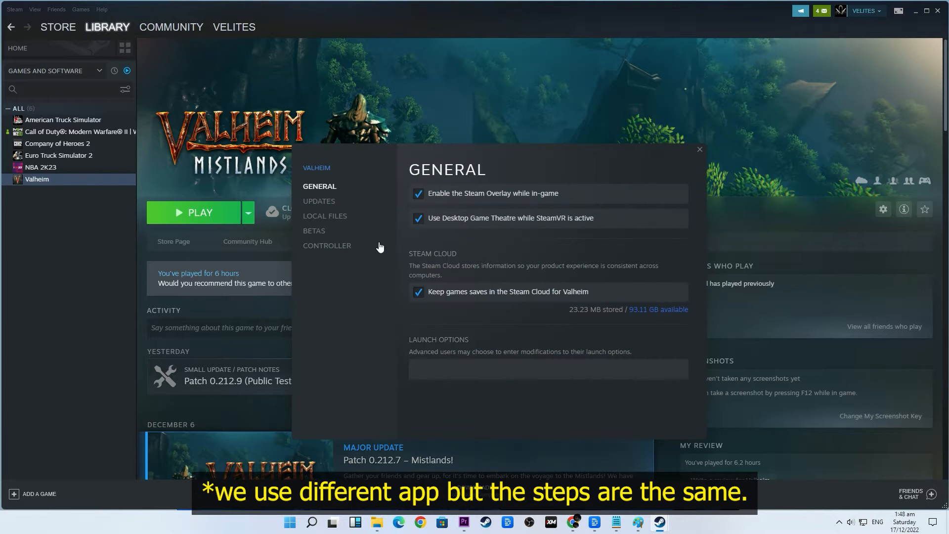
pyautogui.click(325, 217)
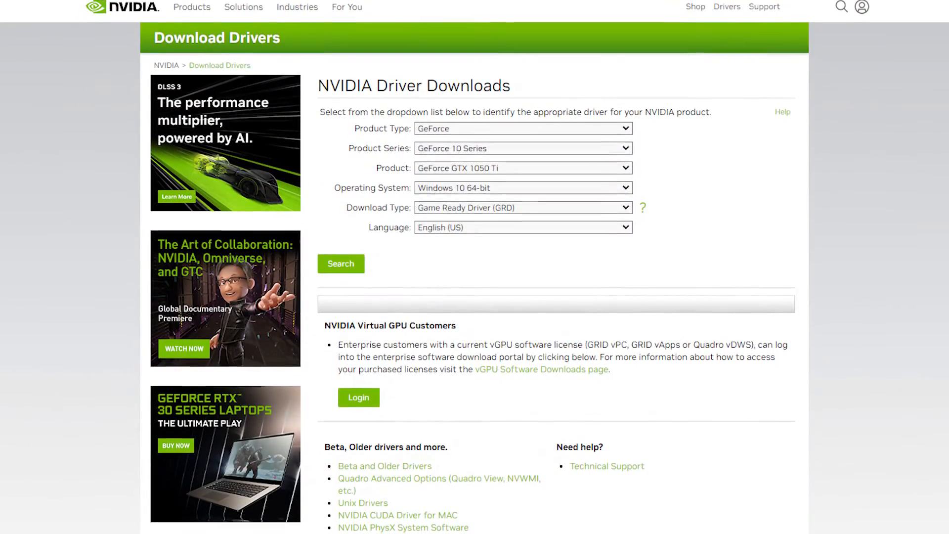
# - Scroll through the NVIDIA driver search form for the GeForce GTX 1050 Ti
pyautogui.scroll(-3)
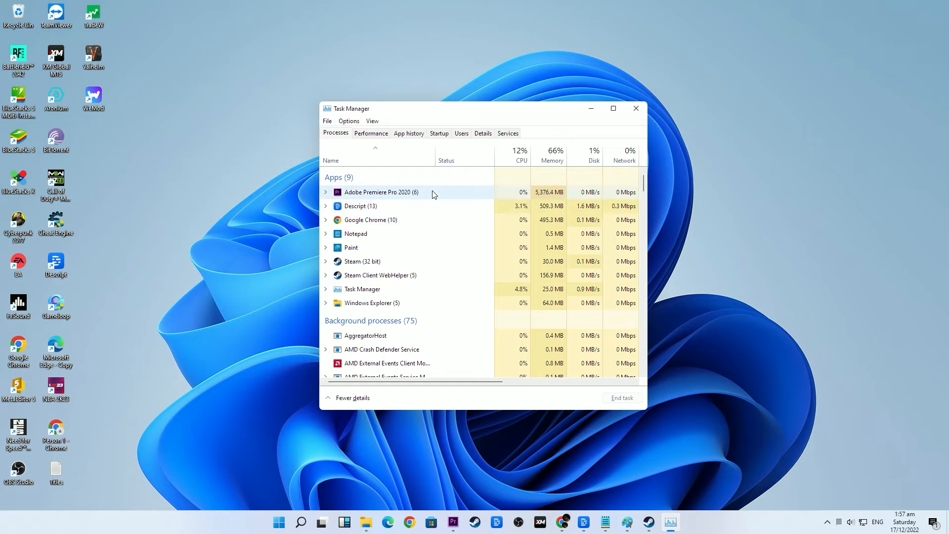
# - End the Adobe Premiere Pro 2020 task from the Processes list
pyautogui.rightClick(380, 192)
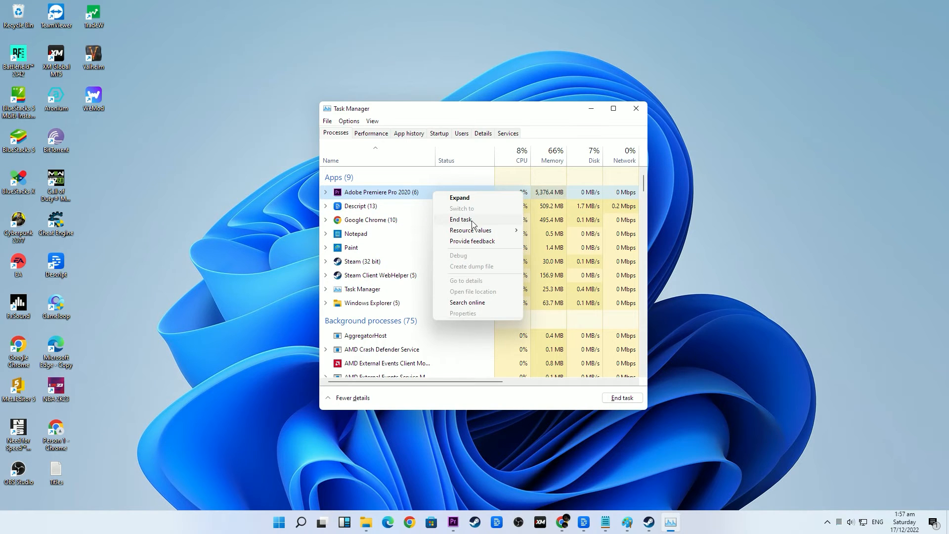
pyautogui.click(289, 522)
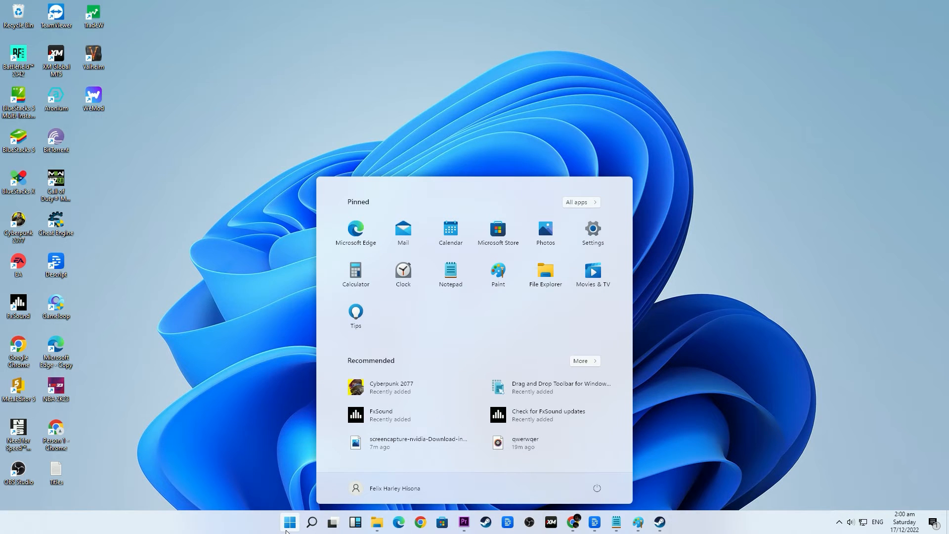
# - Search Start for 'upd', open Windows Update settings and run a check for updates
pyautogui.write('upd')
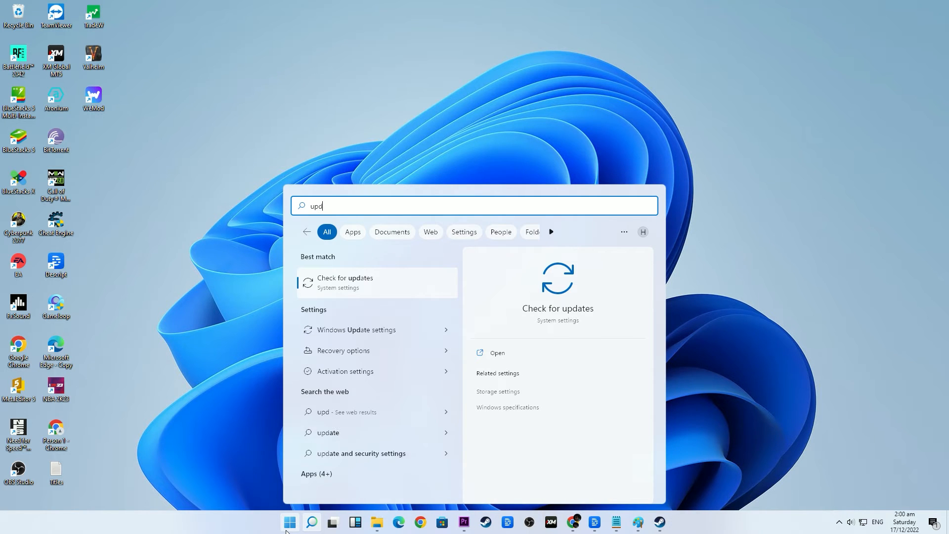
pyautogui.click(345, 282)
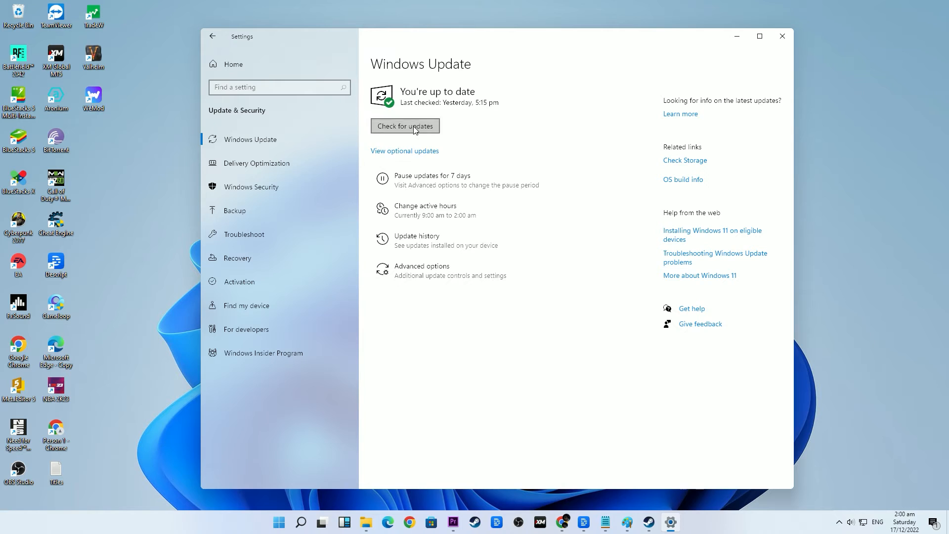
pyautogui.click(405, 126)
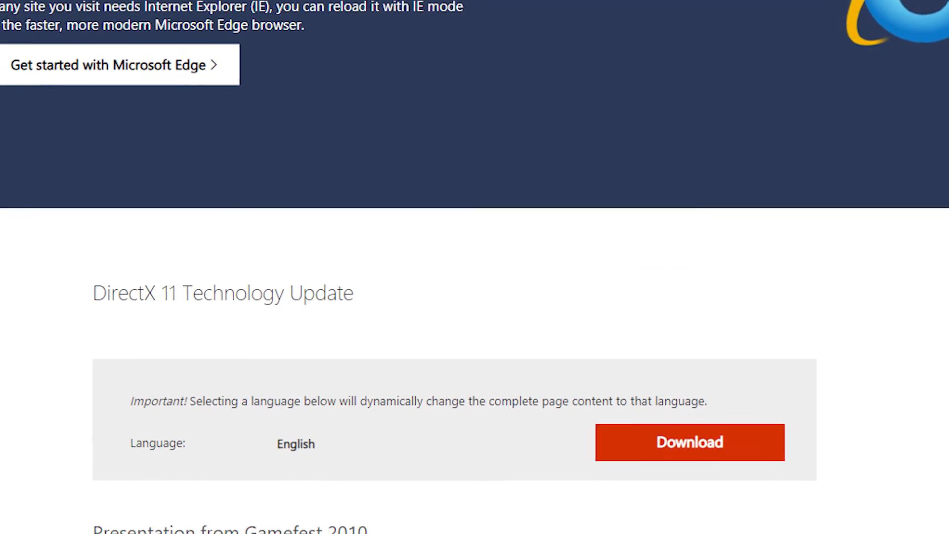
# - Scroll down the DirectX 11 Technology Update download page
pyautogui.scroll(-3)
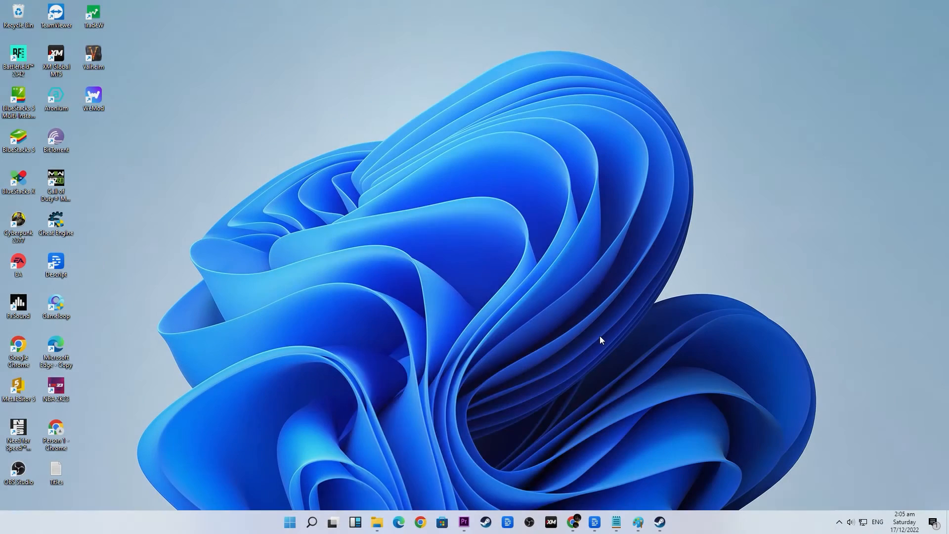
# - From Control Panel's Power Options, activate High performance, keep 4-hour sleep, and save
pyautogui.write('contro')
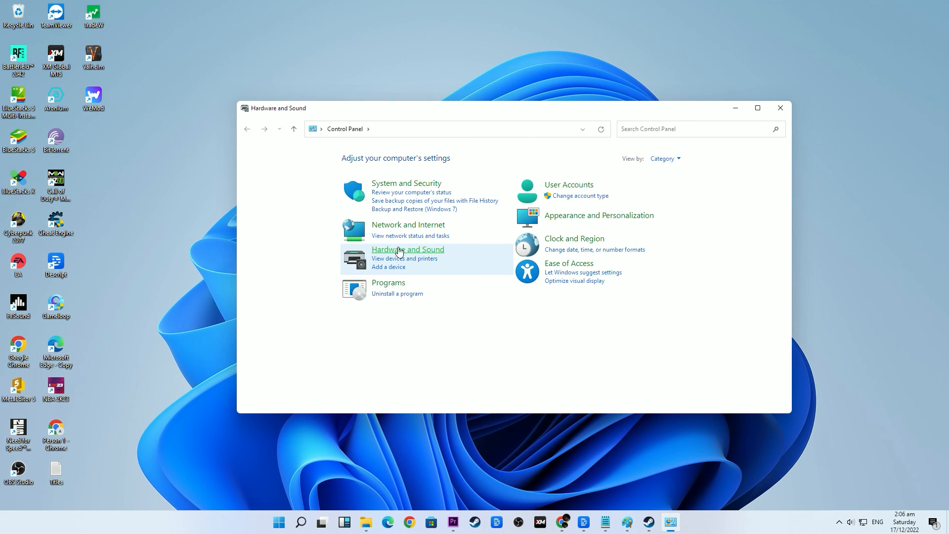
pyautogui.click(408, 249)
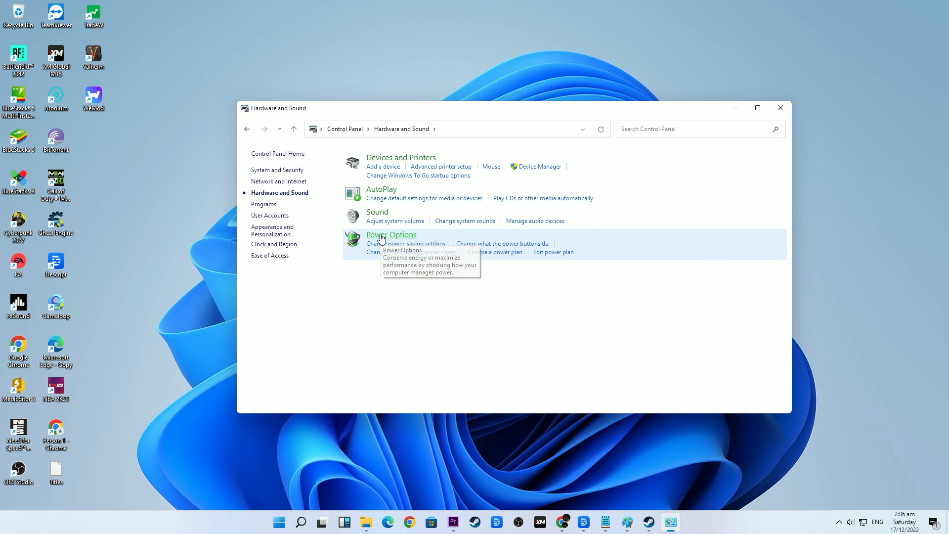
pyautogui.click(391, 235)
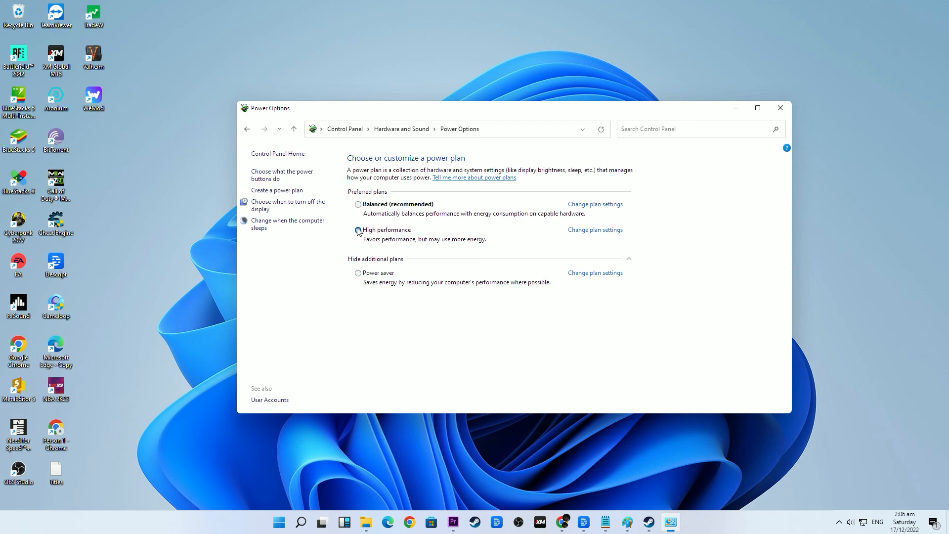
pyautogui.click(594, 230)
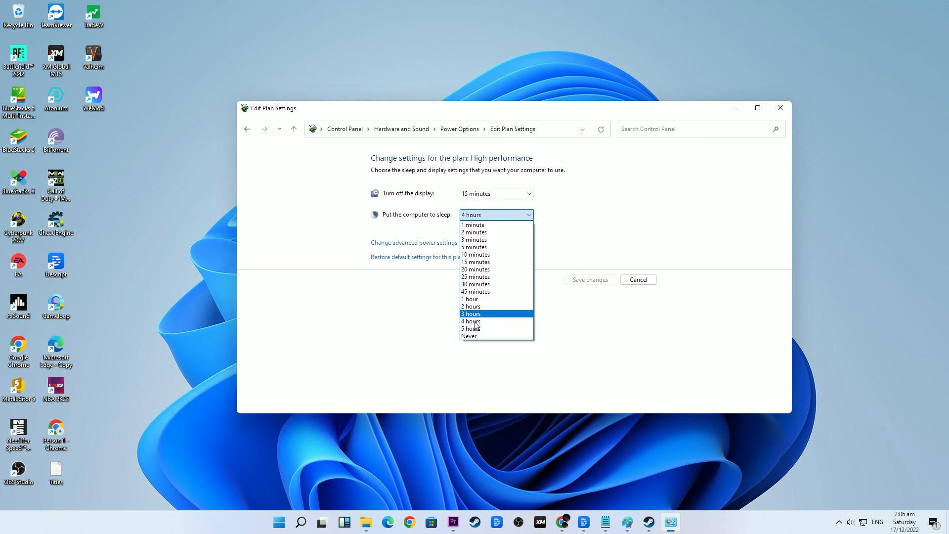
pyautogui.click(496, 214)
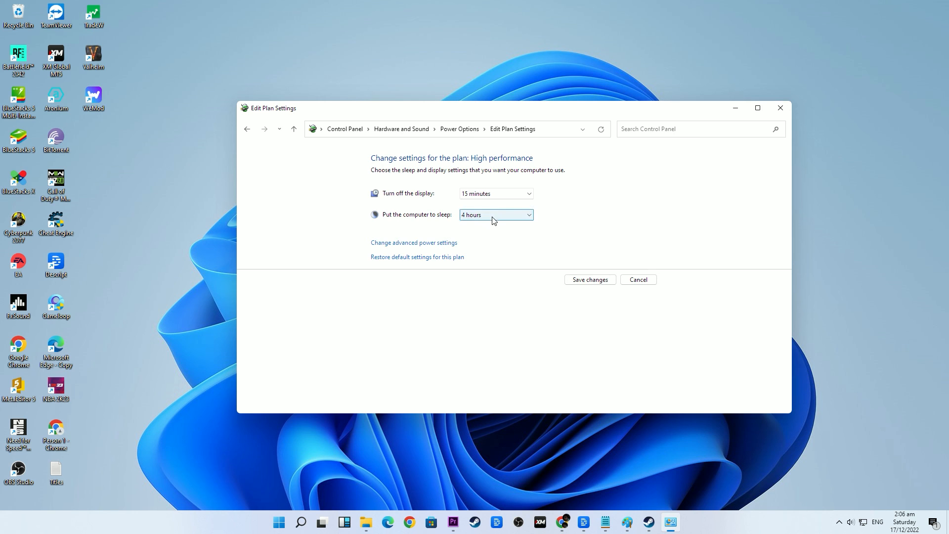
pyautogui.click(589, 280)
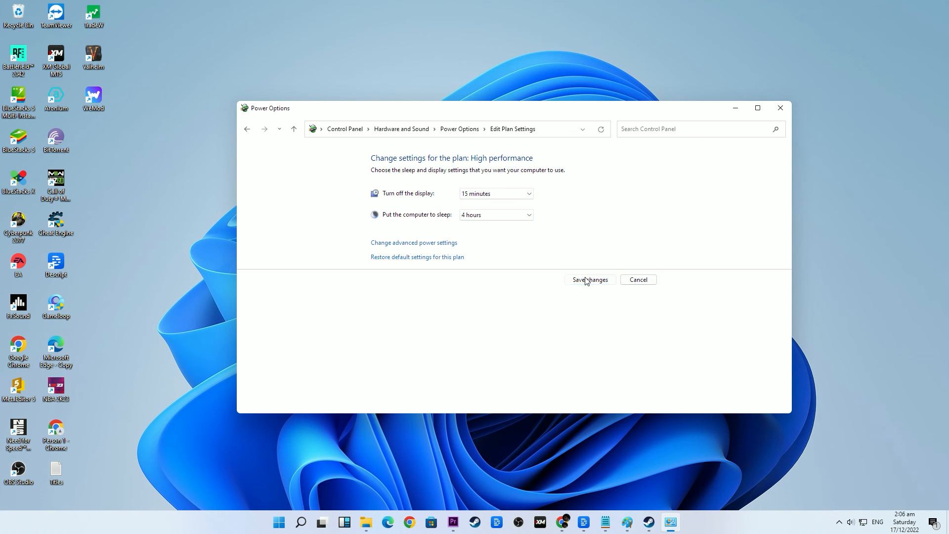